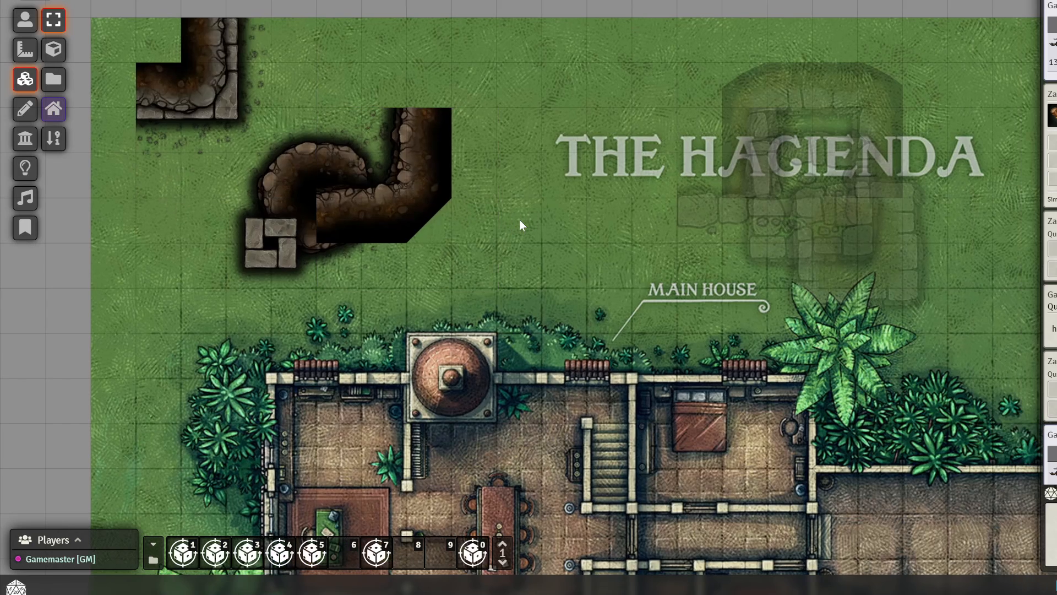
mouse_move(602, 271)
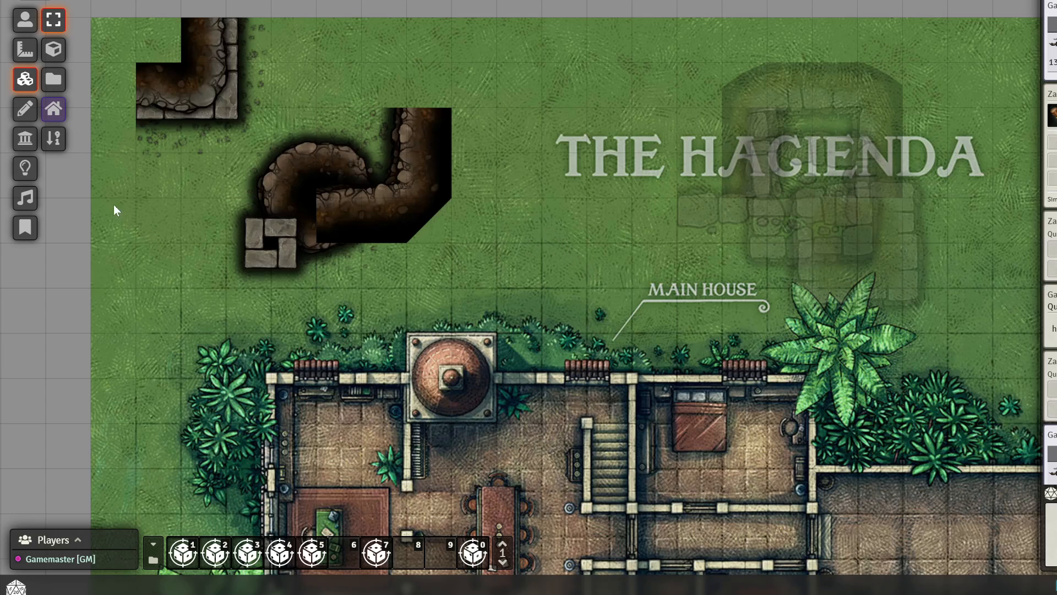
mouse_move(35, 7)
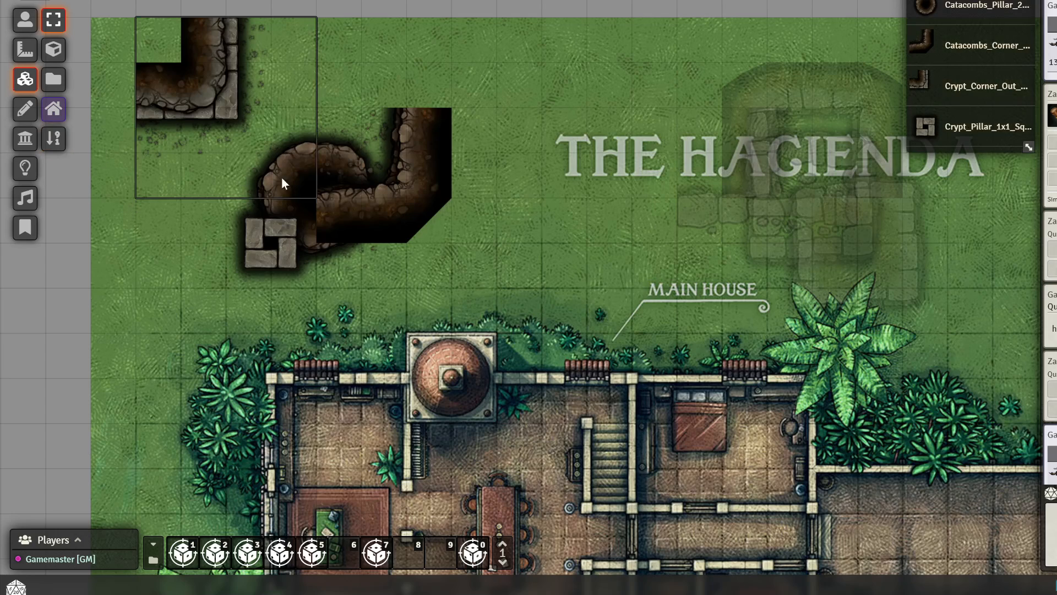
Step: Move the Tile Sort window from the top edge toward the map centre
left_click_drag(988, 10, 553, 130)
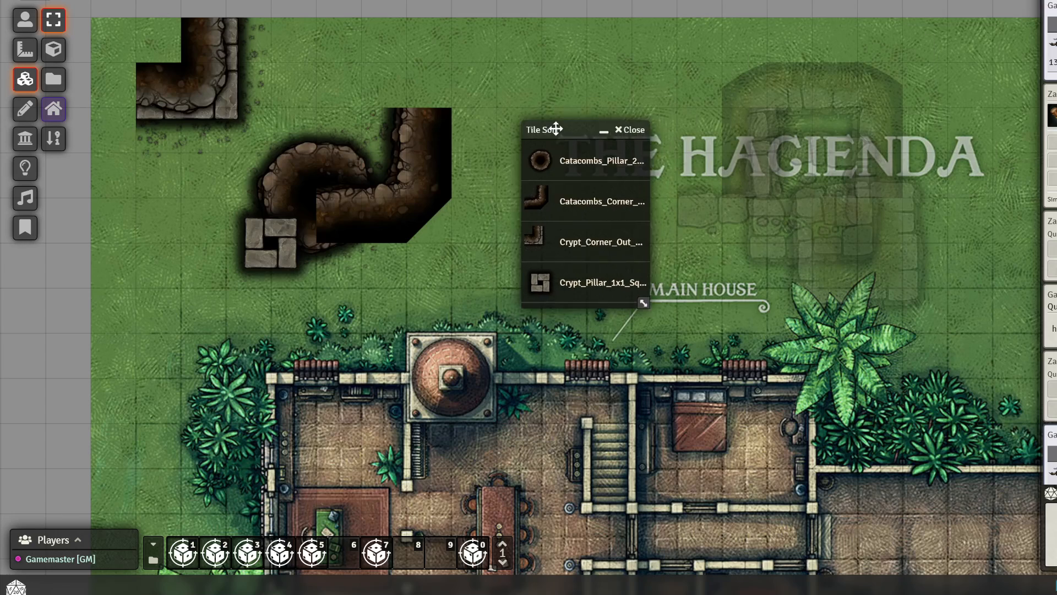
left_click_drag(546, 130, 573, 118)
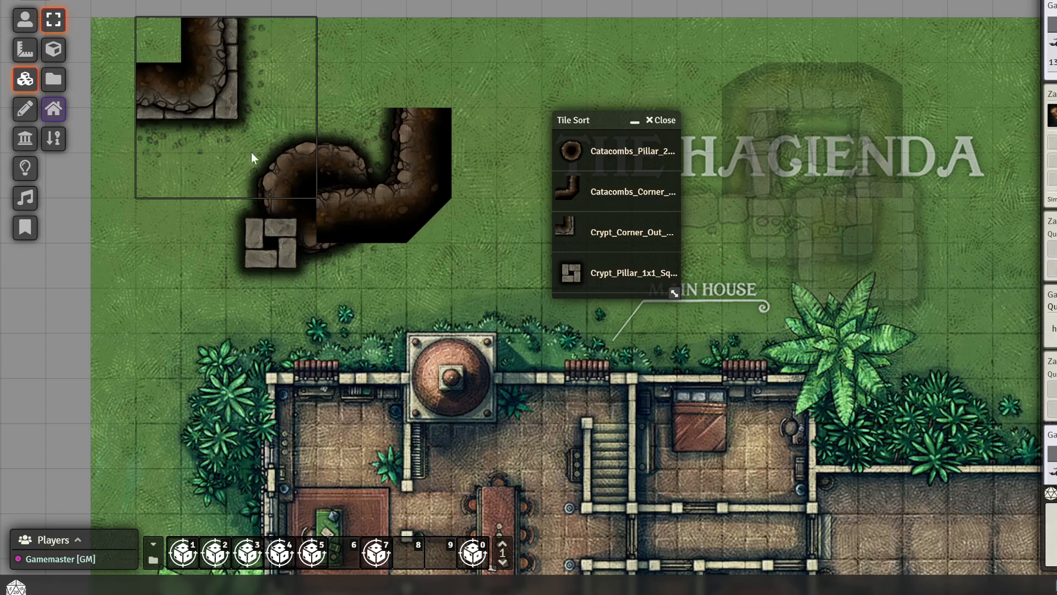
mouse_move(300, 189)
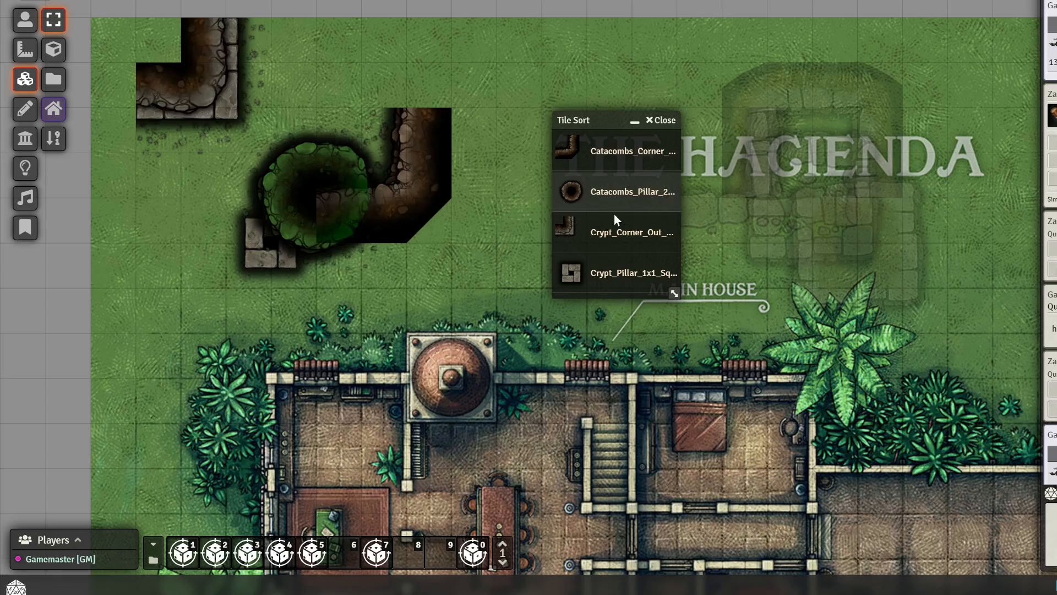
Step: Select Catacombs_Corner in Tile Sort and bring up its Tile configuration sheet
left_click(632, 151)
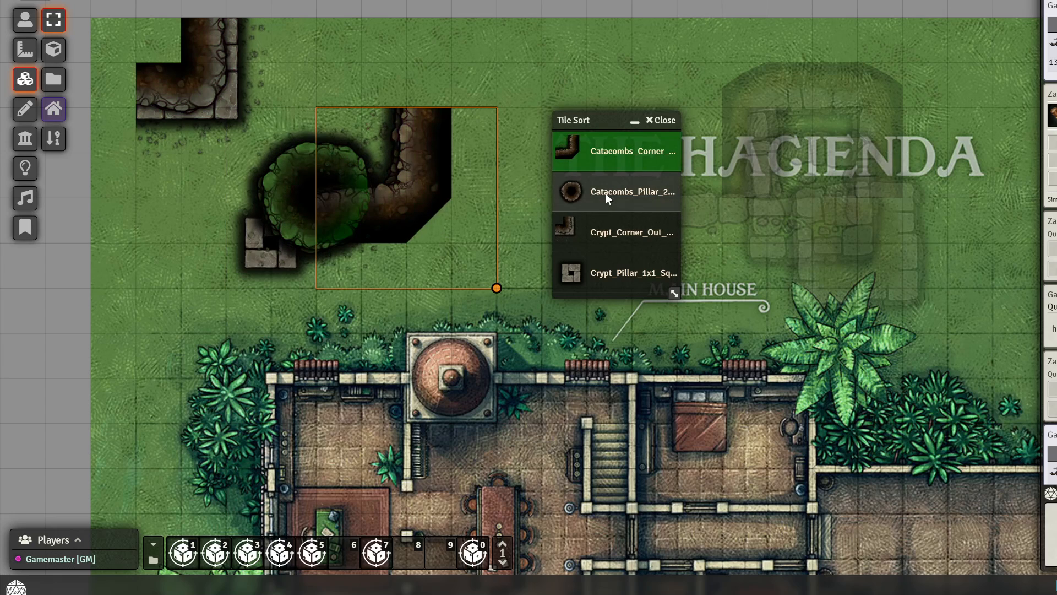
left_click(632, 272)
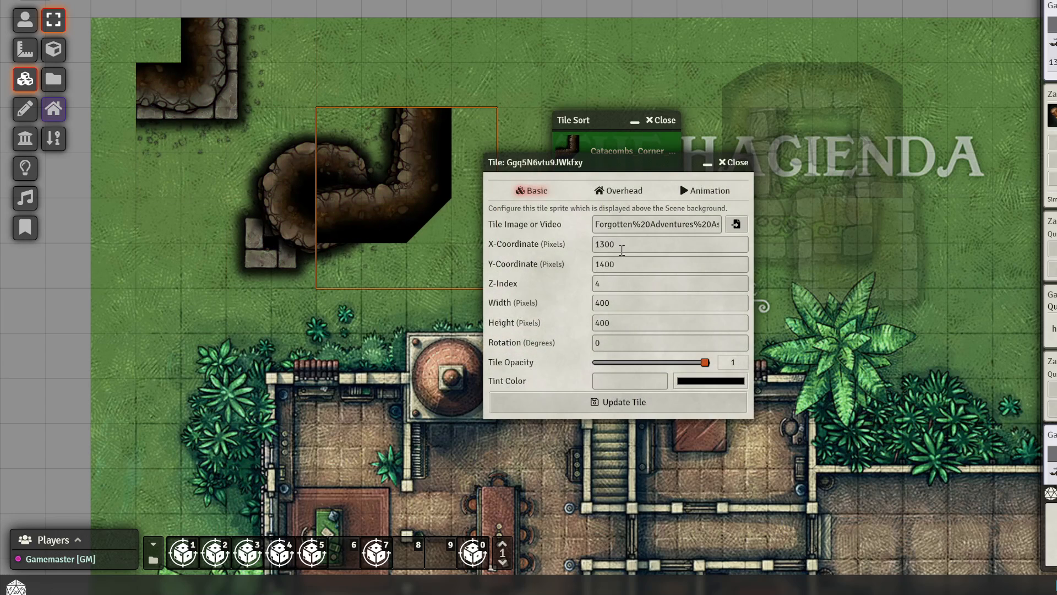
Step: Close the Catacombs_Corner tile configuration window
left_click(731, 161)
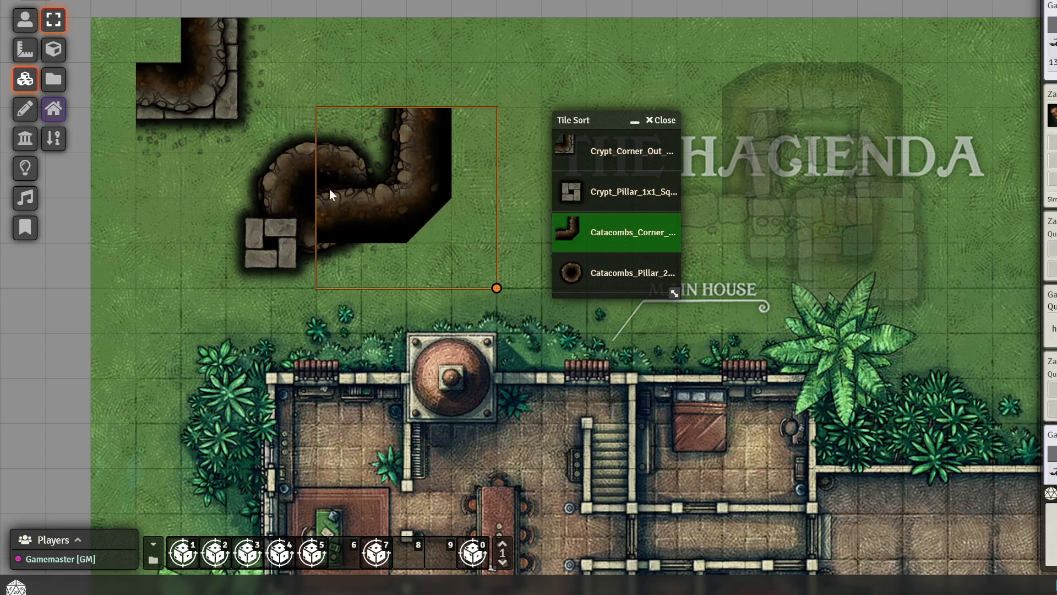
Step: Select the Catacombs_Pillar entry in the Tile Sort list
left_click(632, 192)
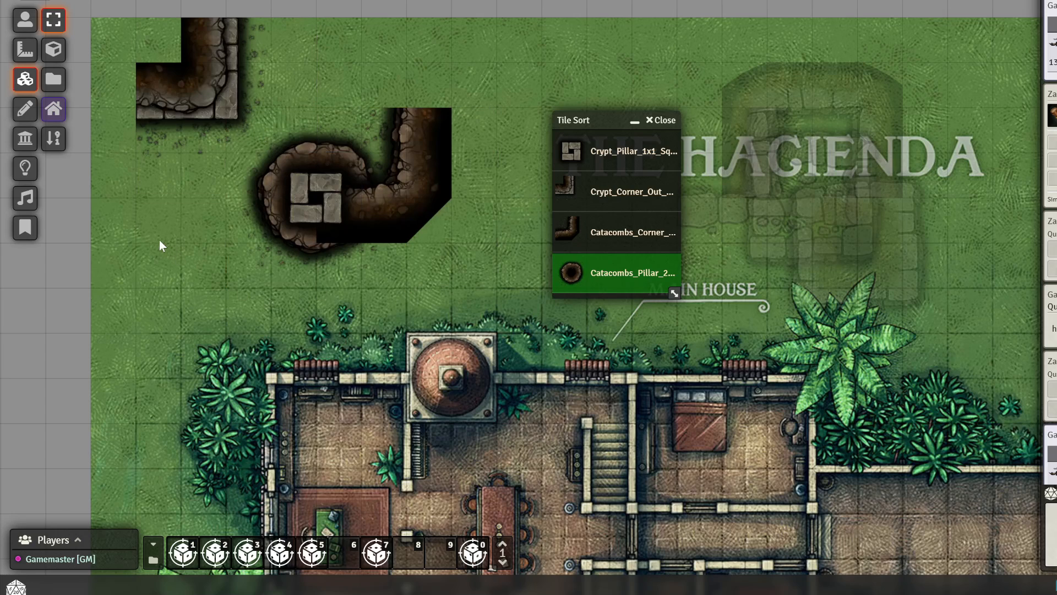
Step: Select the round catacombs pit tile, then the next catacomb piece in the list
left_click(616, 151)
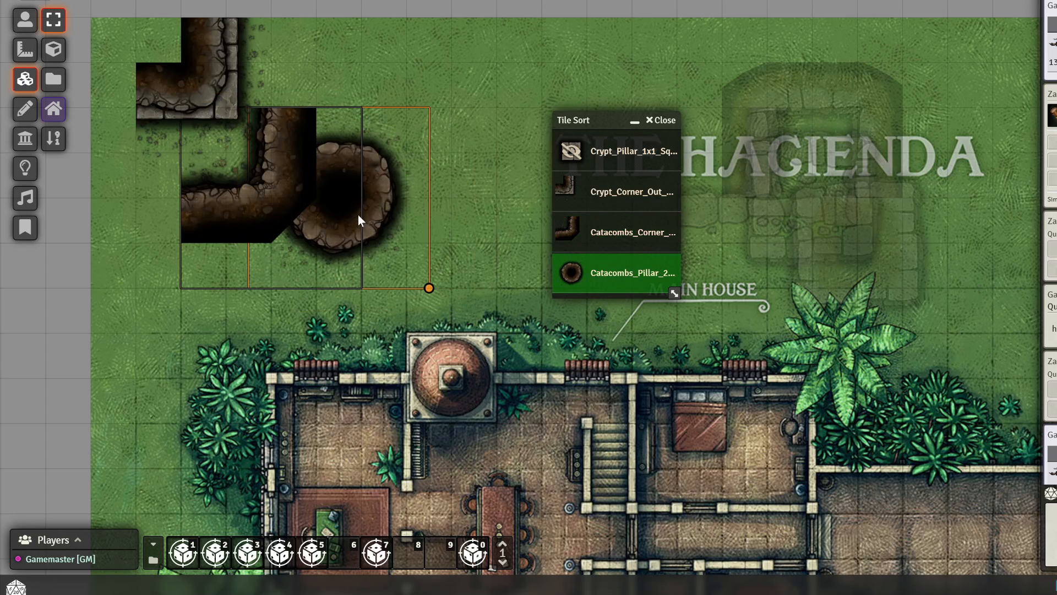
left_click(632, 191)
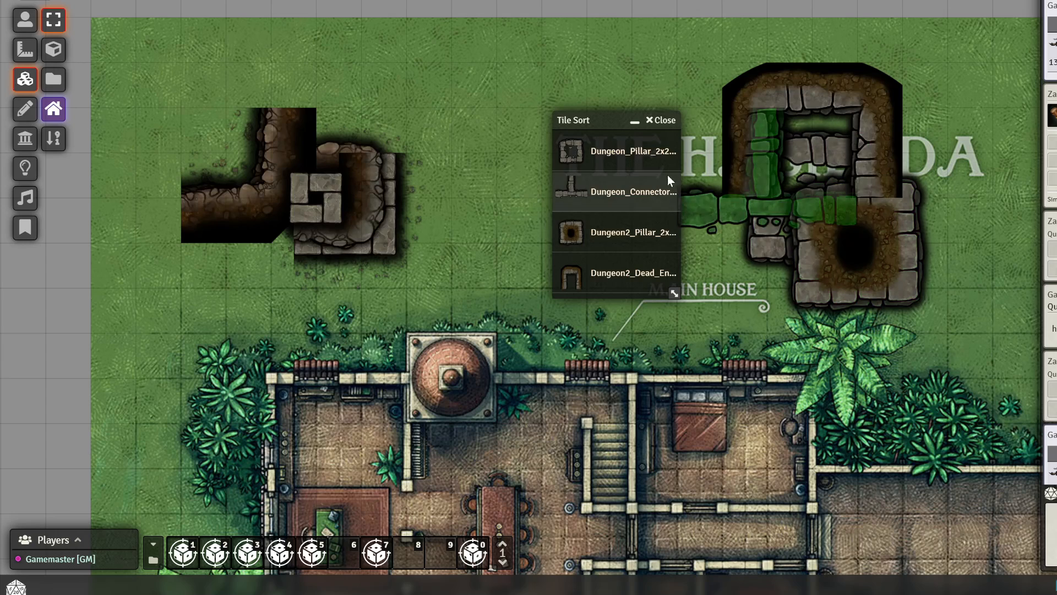
Step: Shift the Tile Sort window aside and send Dungeon2_Pillar to the bottom of the order
left_click_drag(573, 119, 493, 90)
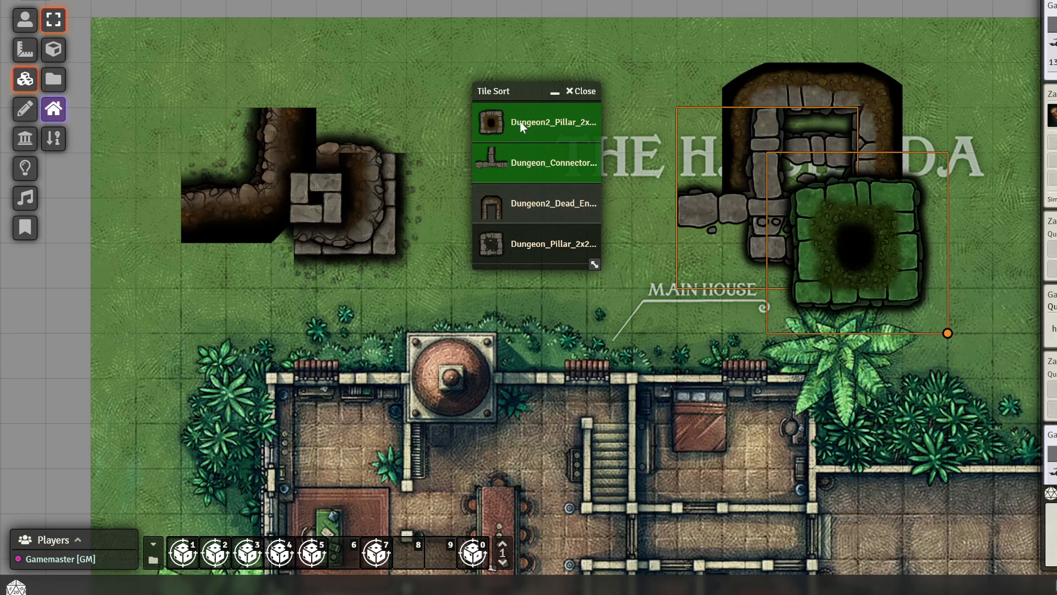
left_click(537, 121)
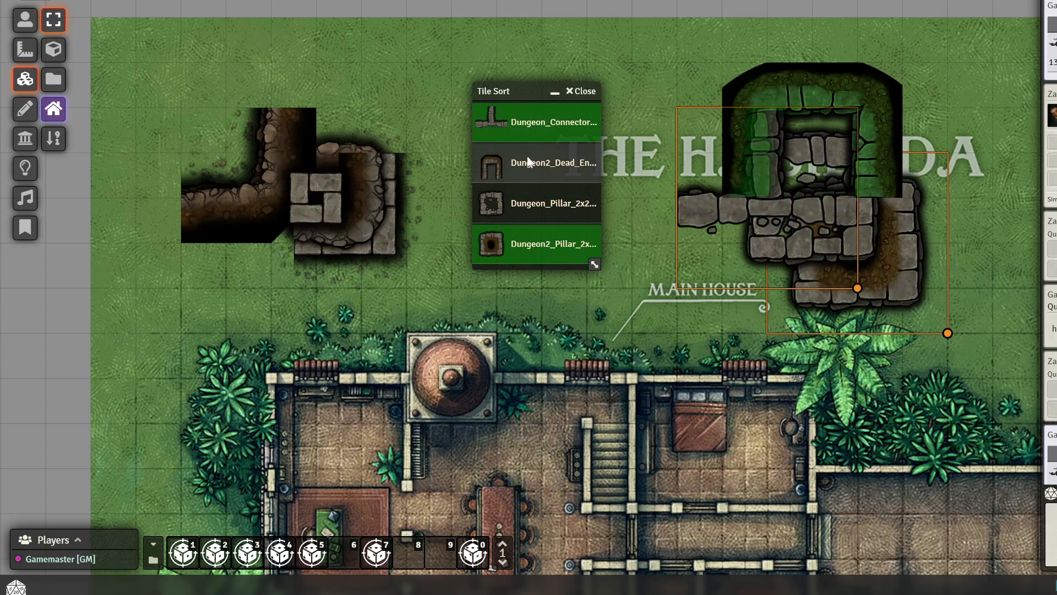